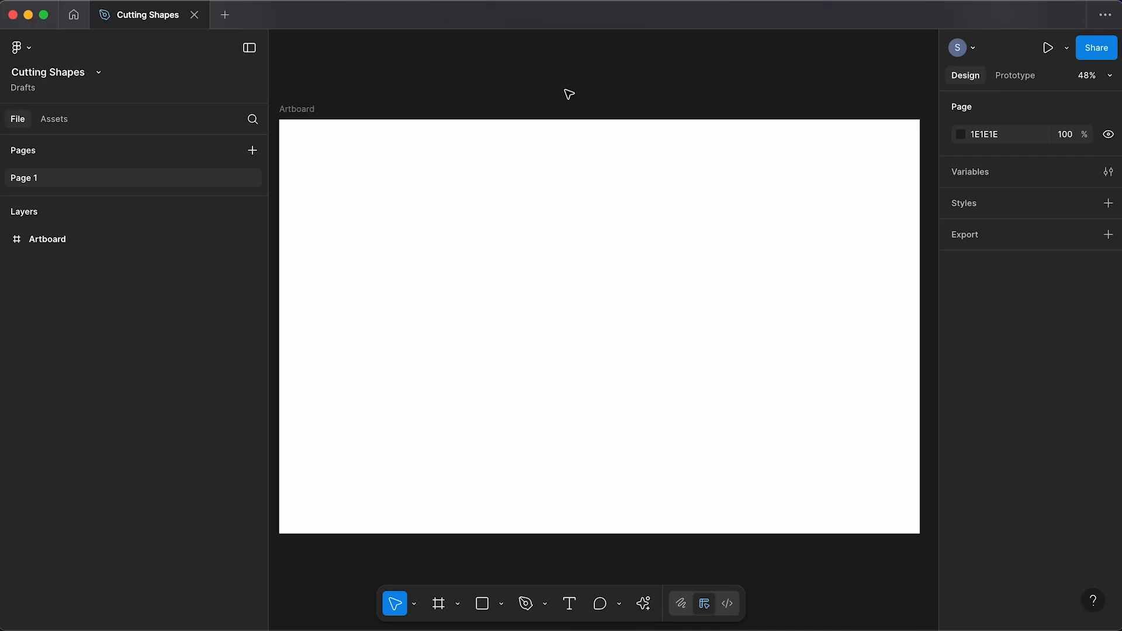
pyautogui.moveTo(506, 605)
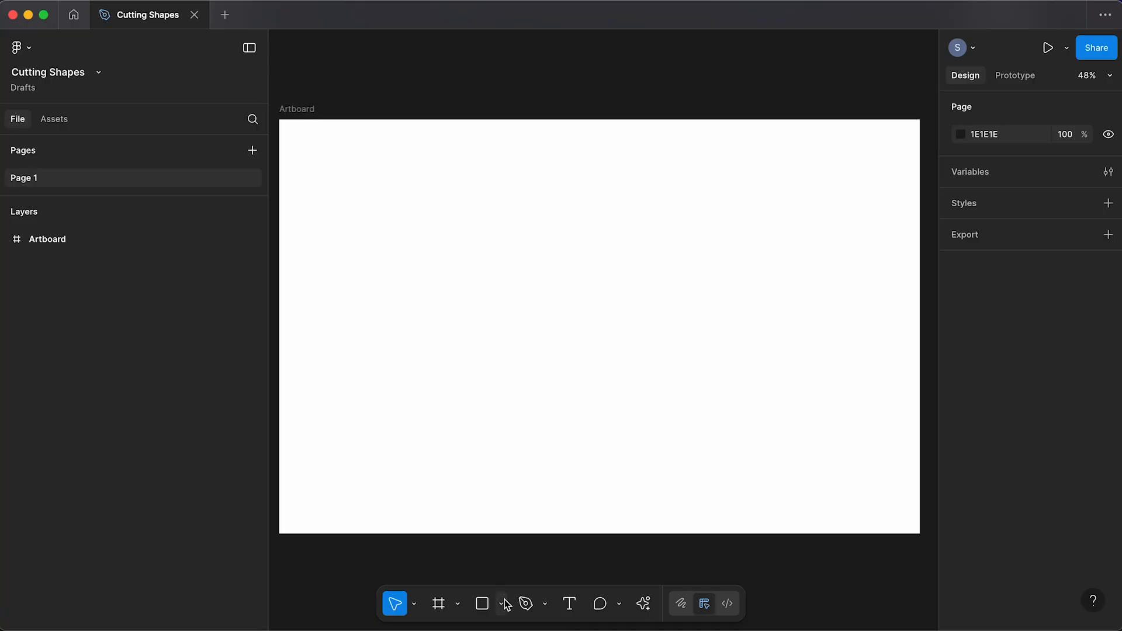
# Step: Draw a grey circle, then a three-line zigzag path crossing it
pyautogui.click(481, 603)
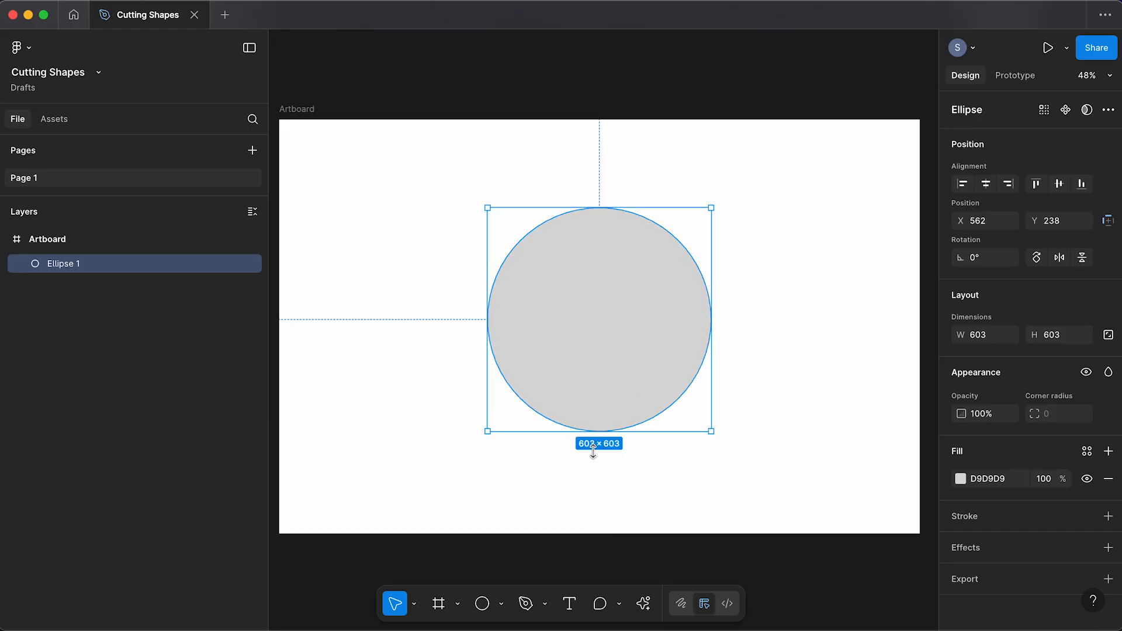
pyautogui.click(526, 604)
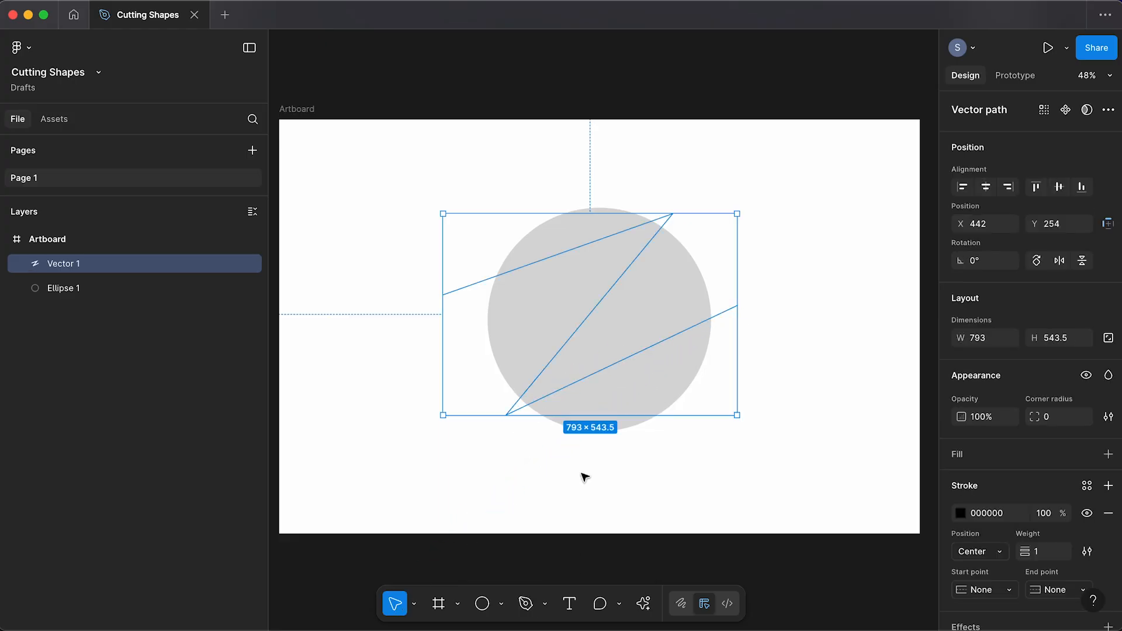
# Step: Select the circle and zigzag path together and choose Edit objects from the ⋯ menu
pyautogui.click(64, 288)
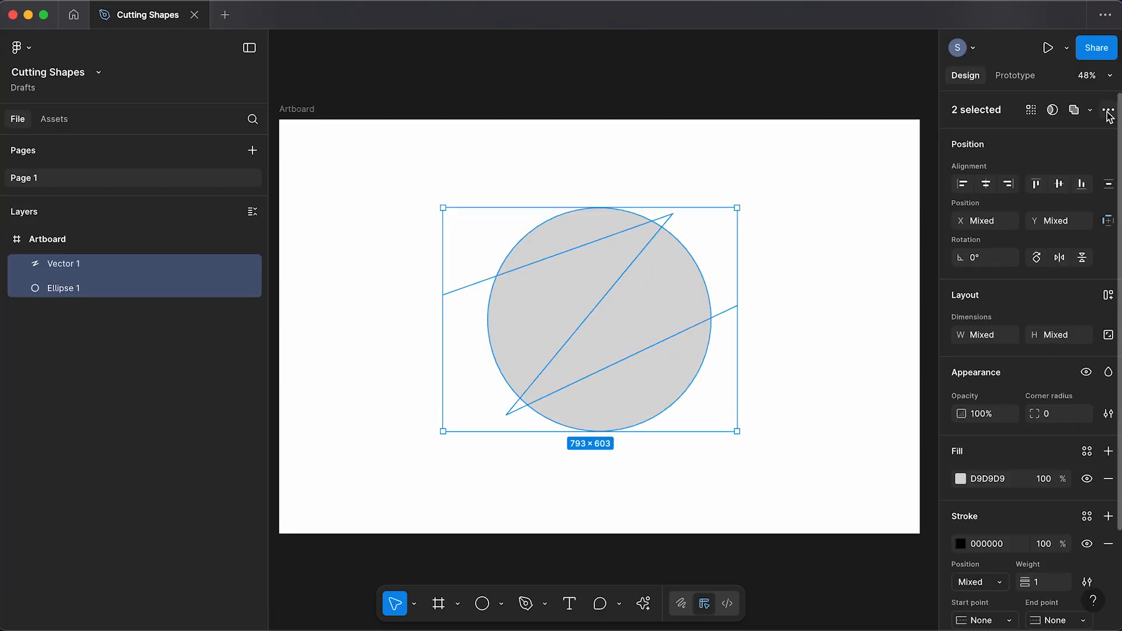
pyautogui.click(1109, 109)
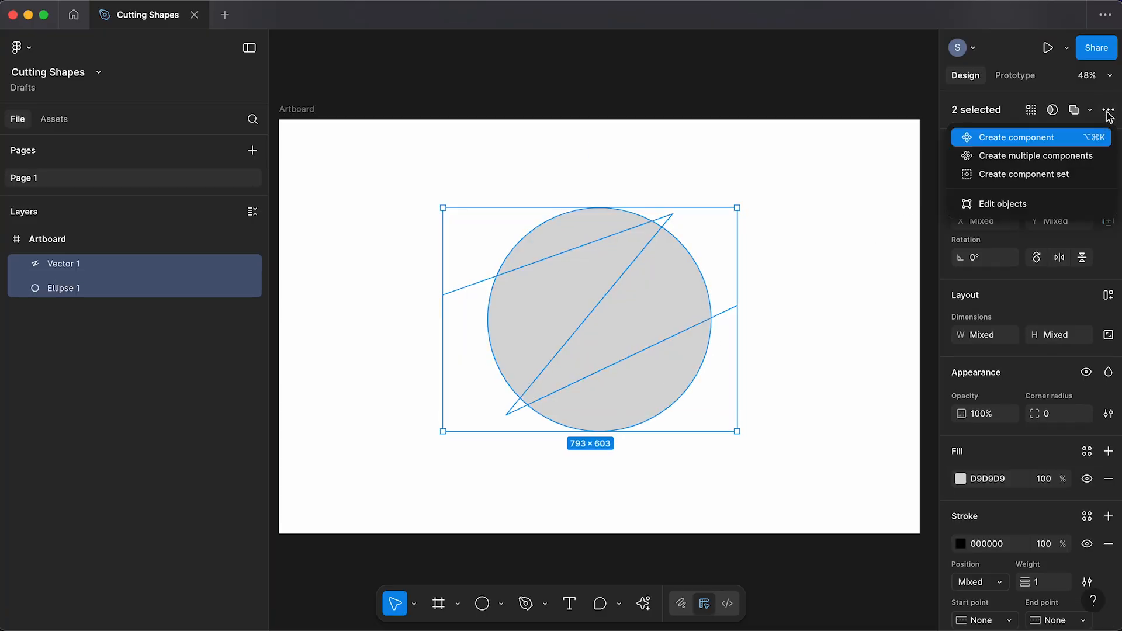
pyautogui.moveTo(1002, 203)
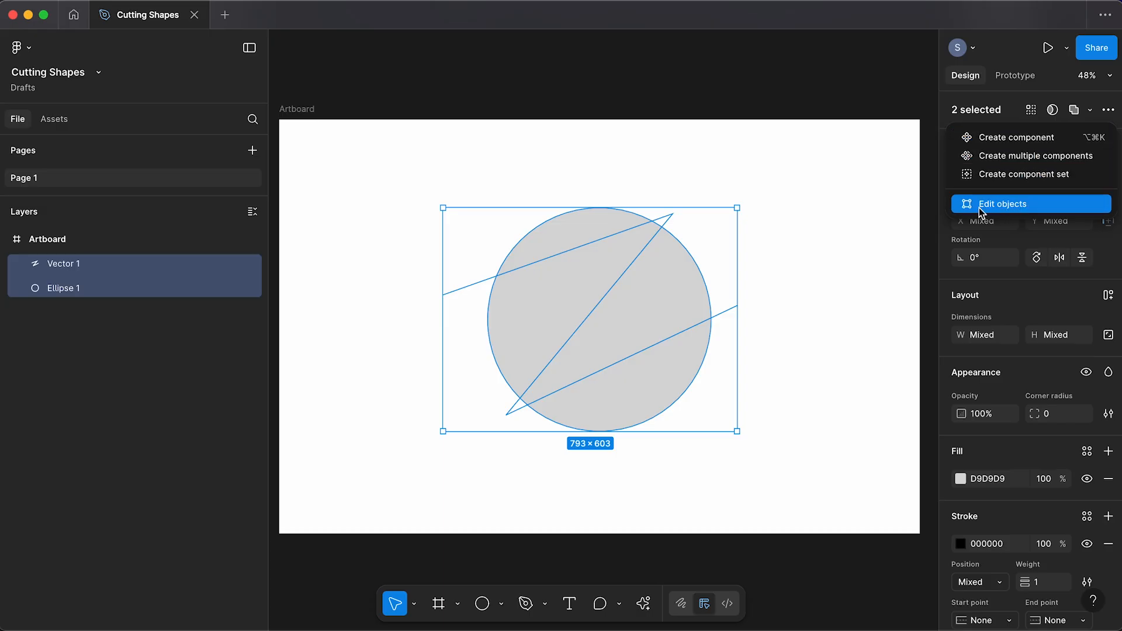
pyautogui.click(1002, 203)
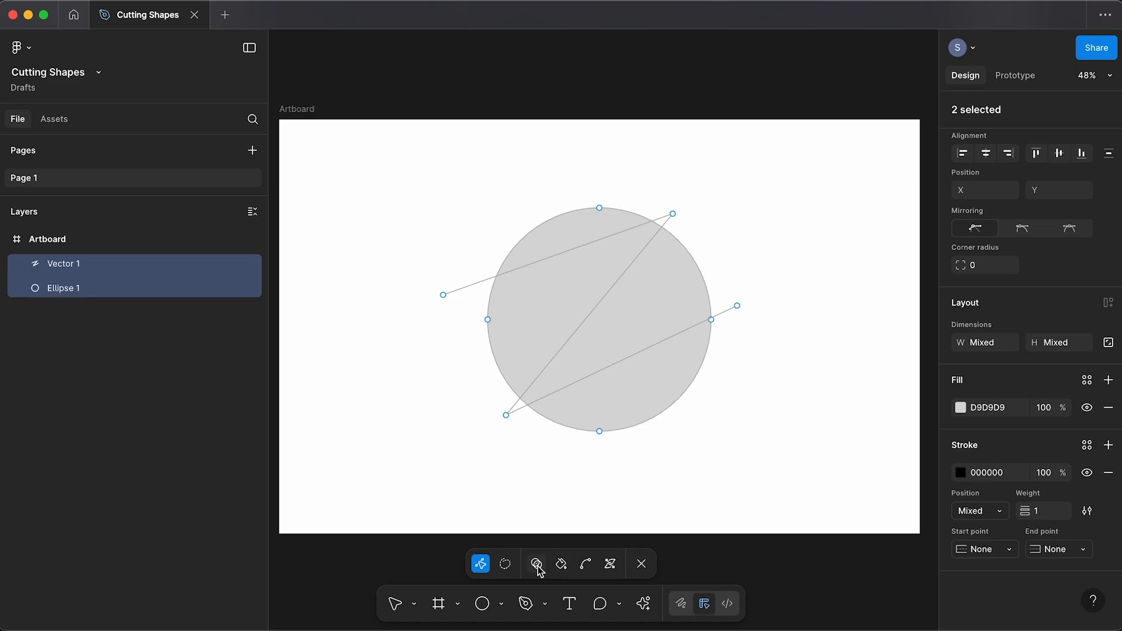
pyautogui.moveTo(536, 564)
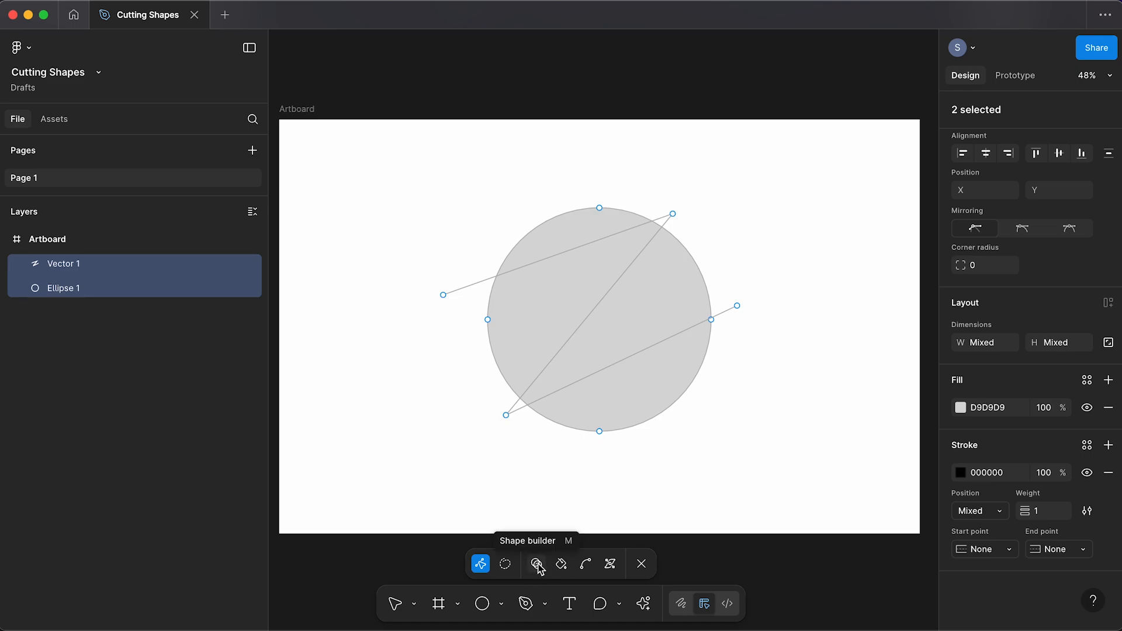
# Step: Use Shape builder to split off the middle wedge between the lines
pyautogui.click(536, 564)
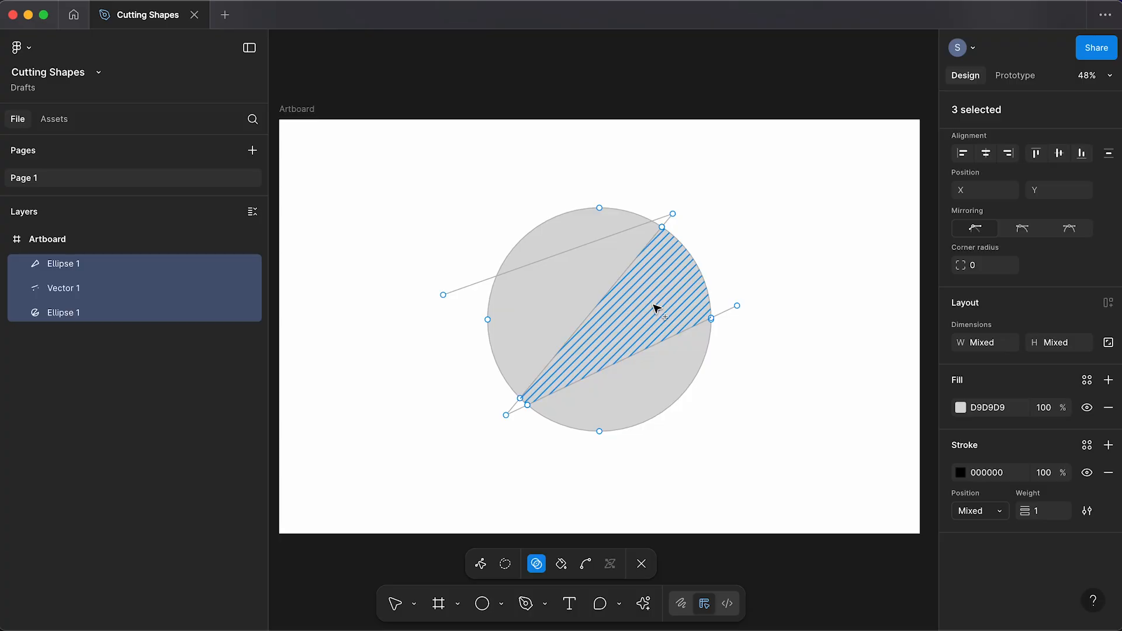
pyautogui.moveTo(623, 308)
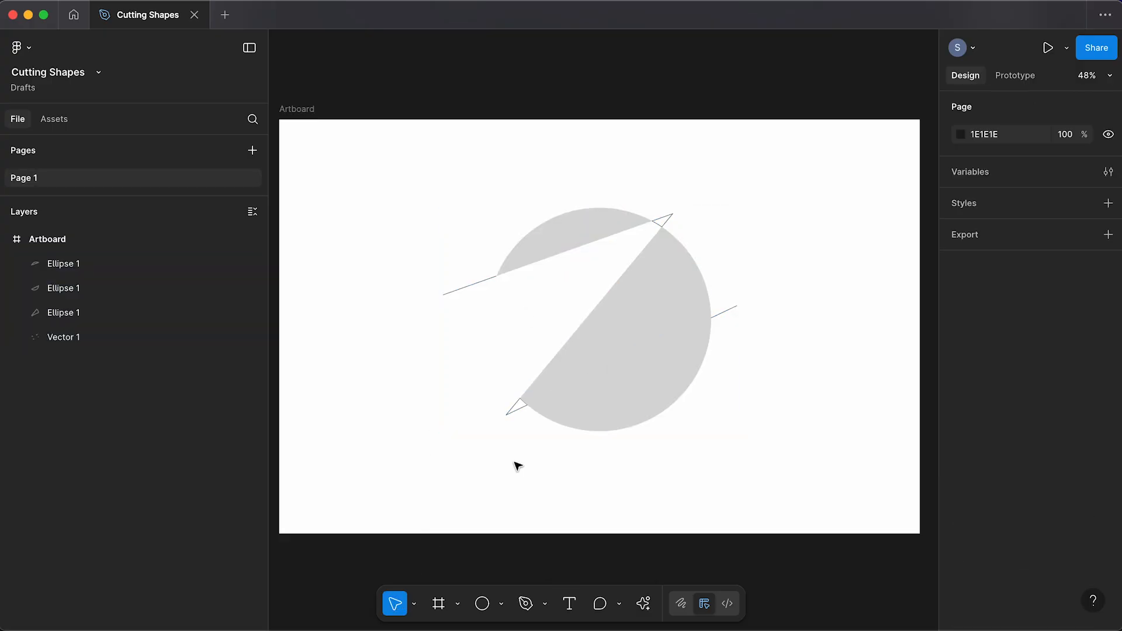
# Step: Drag the top slice away from the circle, then delete the cut pieces
pyautogui.click(616, 329)
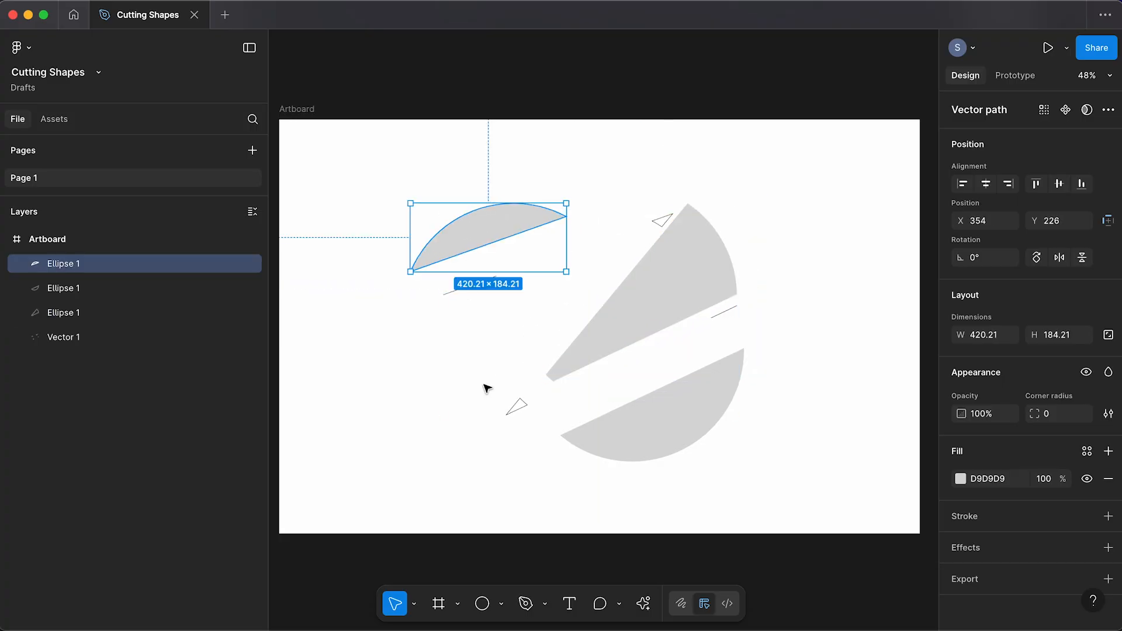
pyautogui.press('Delete')
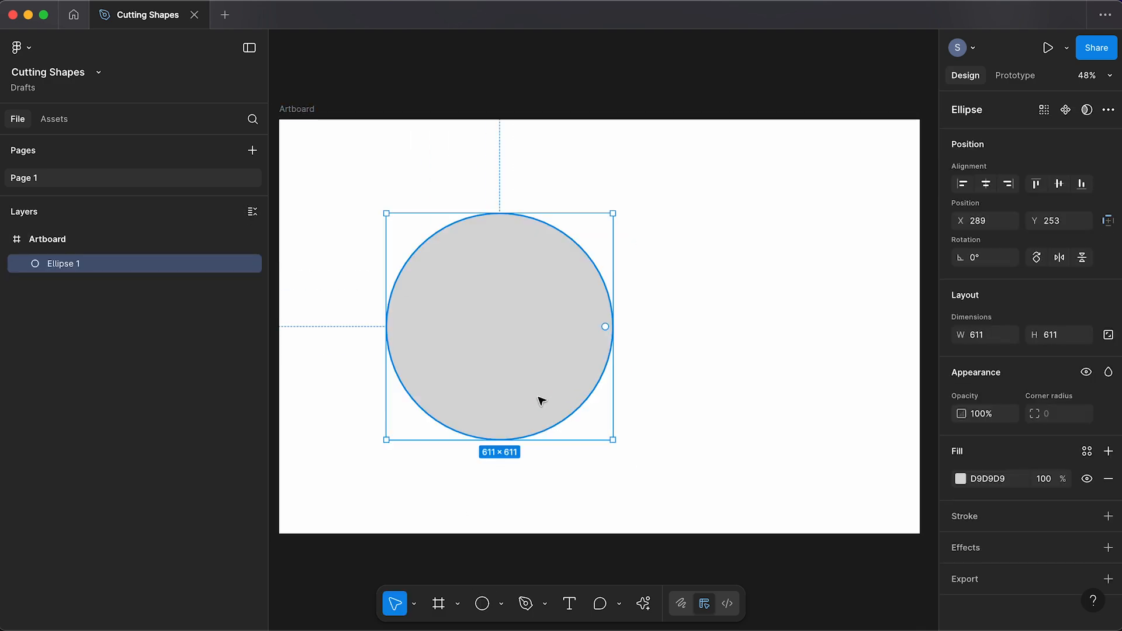
# Step: Draw a grey rectangle over the circle's right half using the Rectangle tool
pyautogui.click(501, 604)
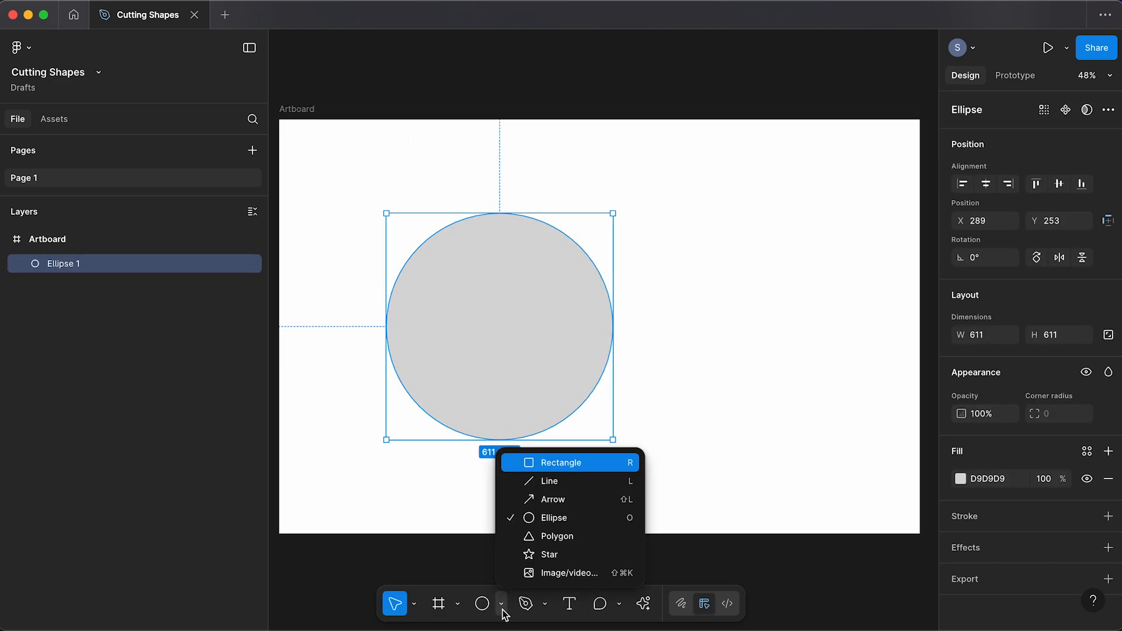
pyautogui.click(561, 463)
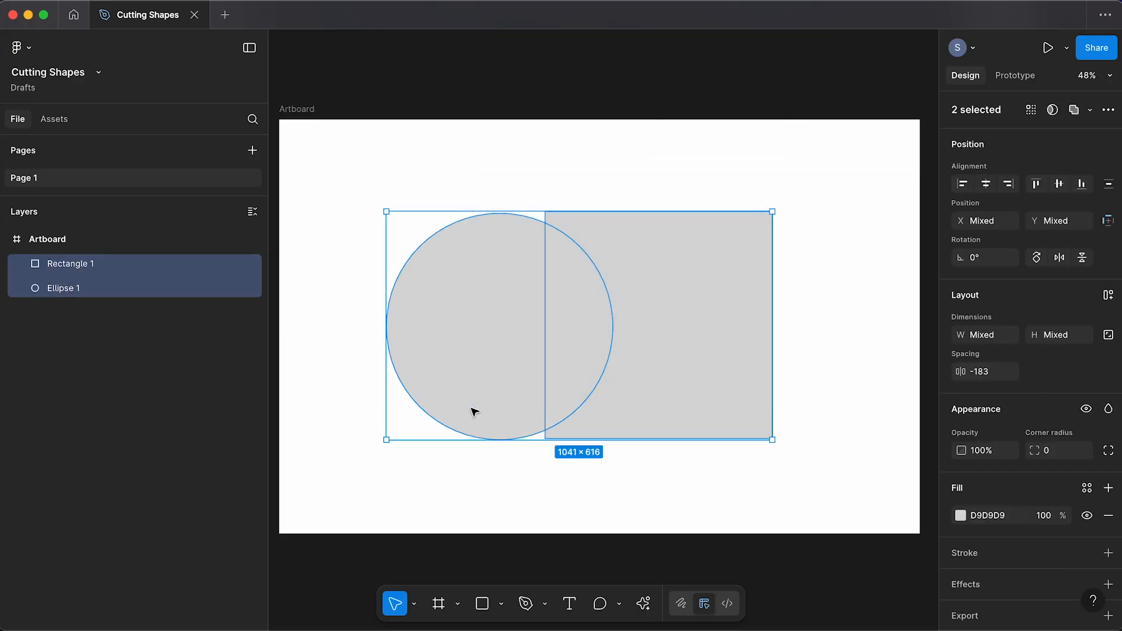
pyautogui.moveTo(1086, 131)
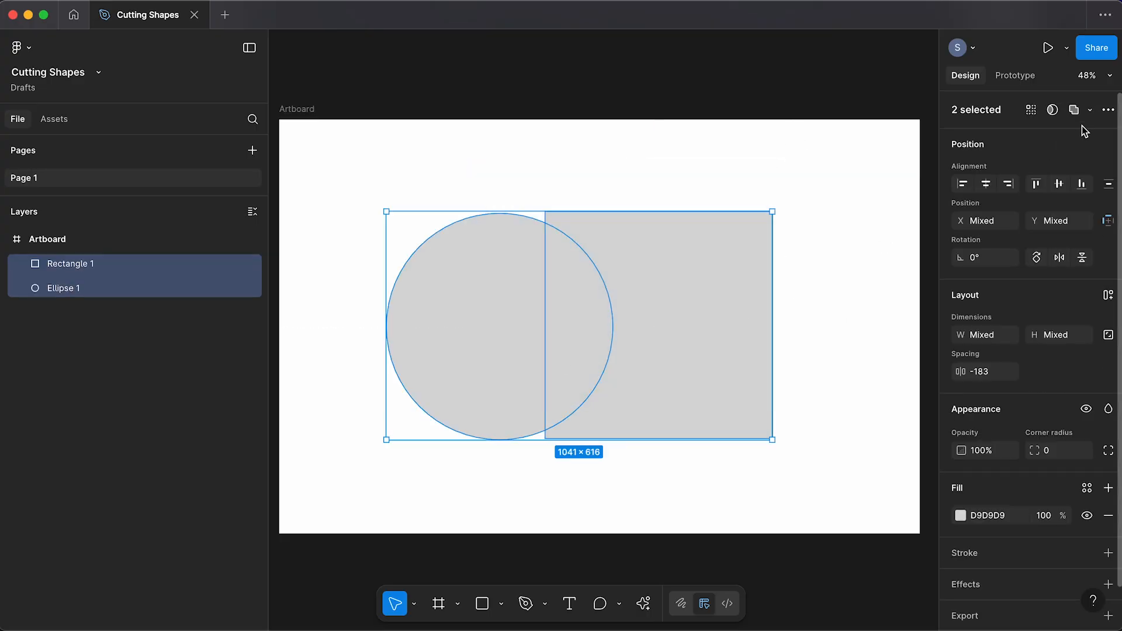
# Step: Edit both objects, drag Shape builder across circle and rectangle, and finish
pyautogui.click(1091, 109)
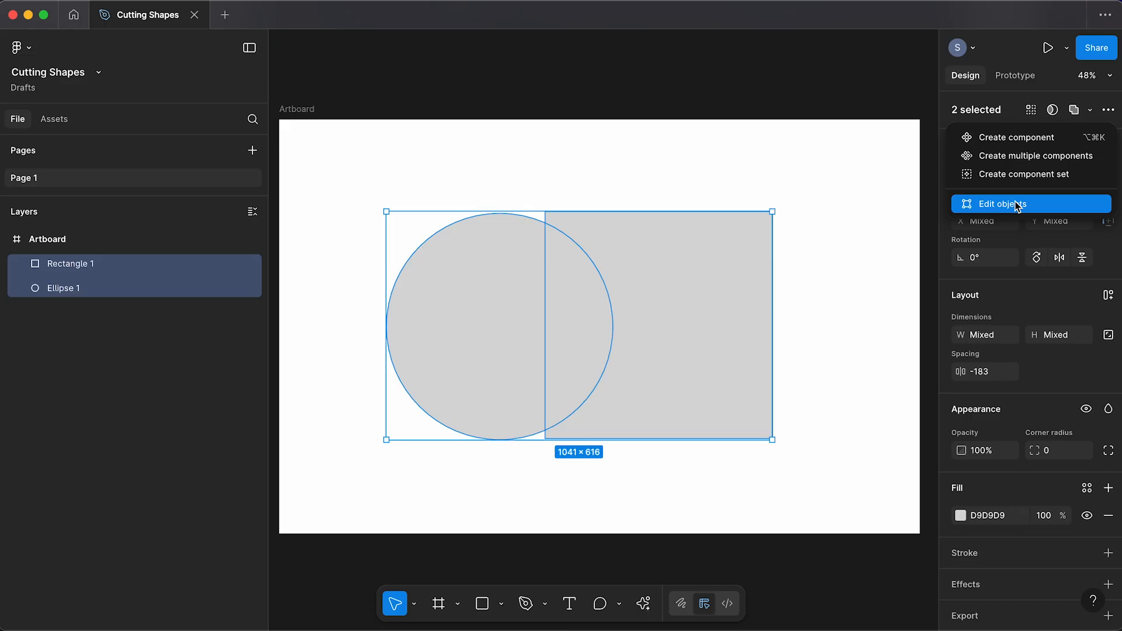
pyautogui.click(1003, 204)
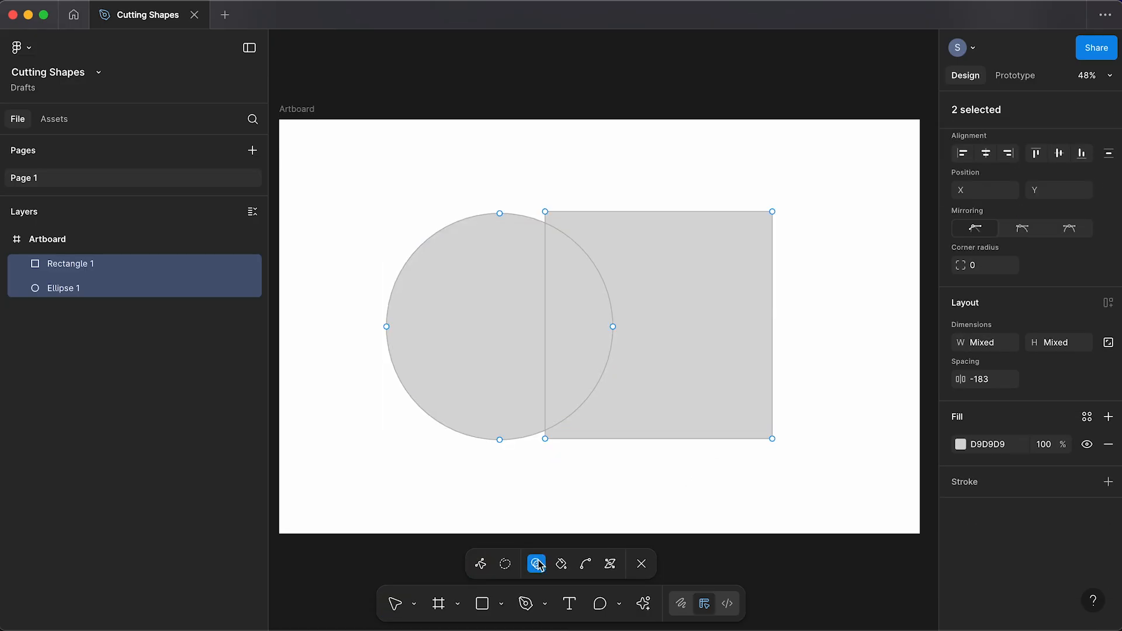
pyautogui.click(536, 563)
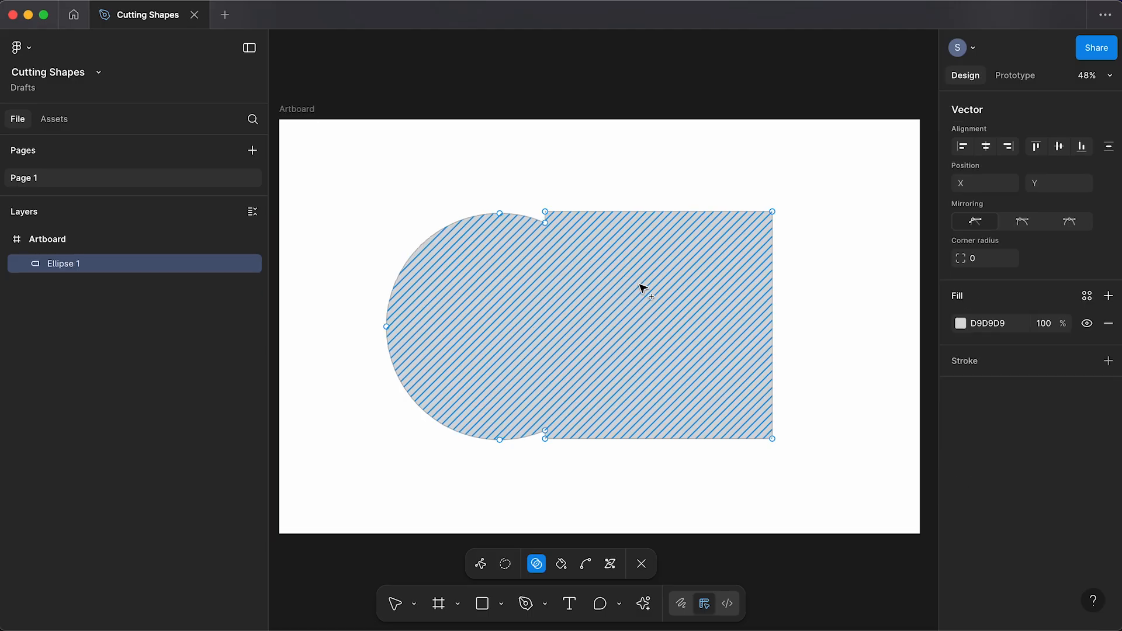
pyautogui.click(479, 564)
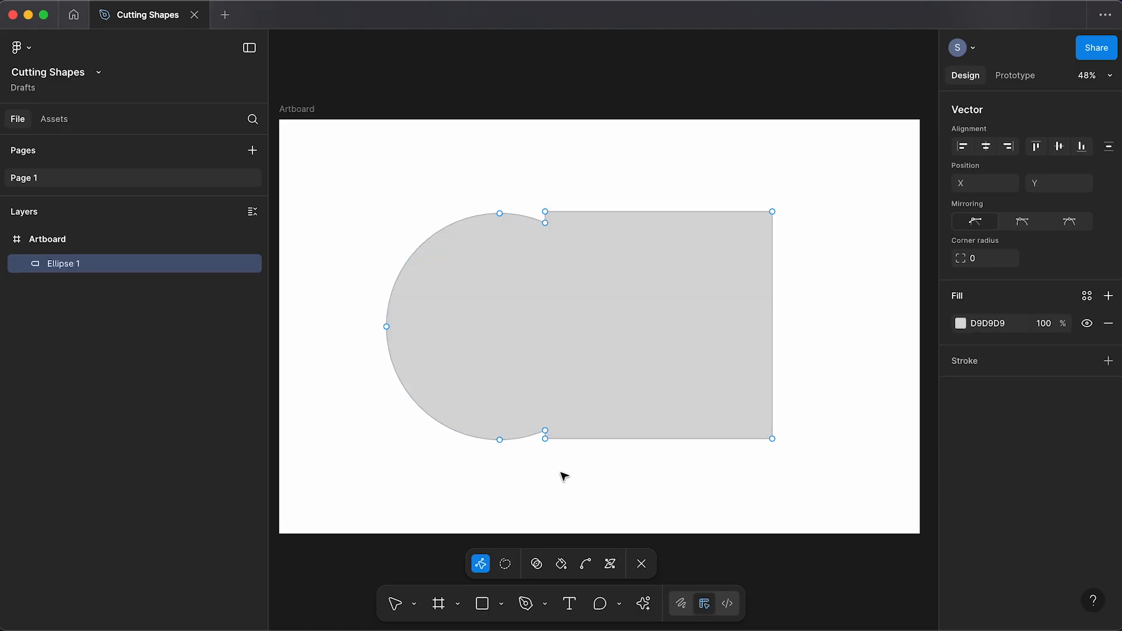